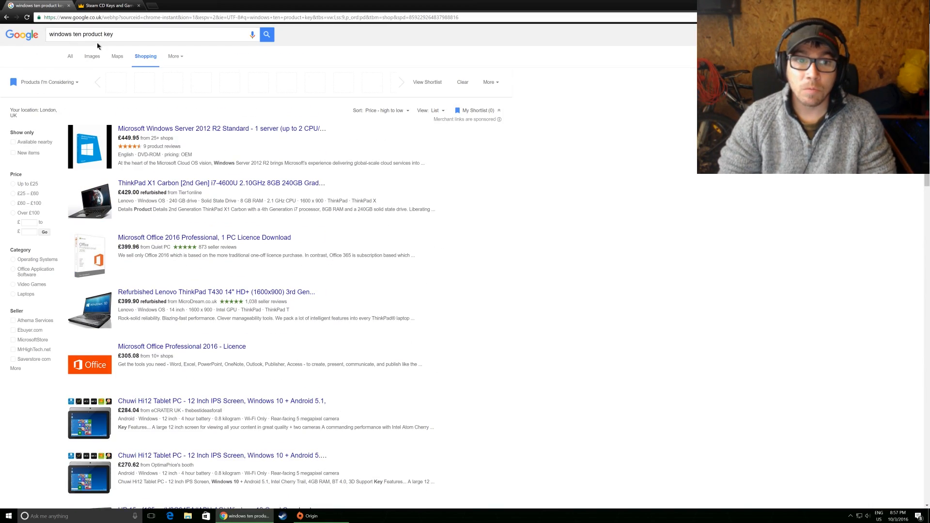
Scroll the Shopping results down to the Windows 10 Pro – 1 licence listing at £151.98
{"action": "scroll", "scroll_direction": "down", "scroll_amount": 3}
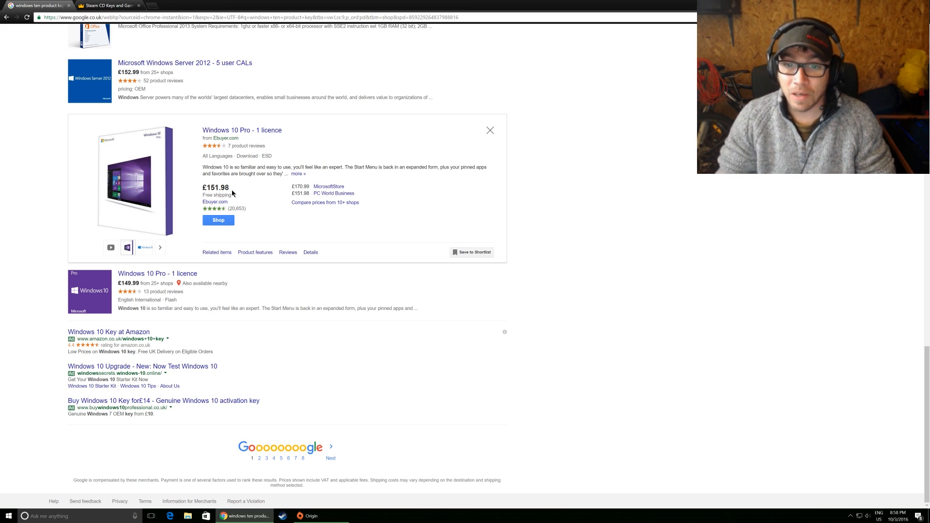
{"action": "mouse_move", "coordinate": [338, 187]}
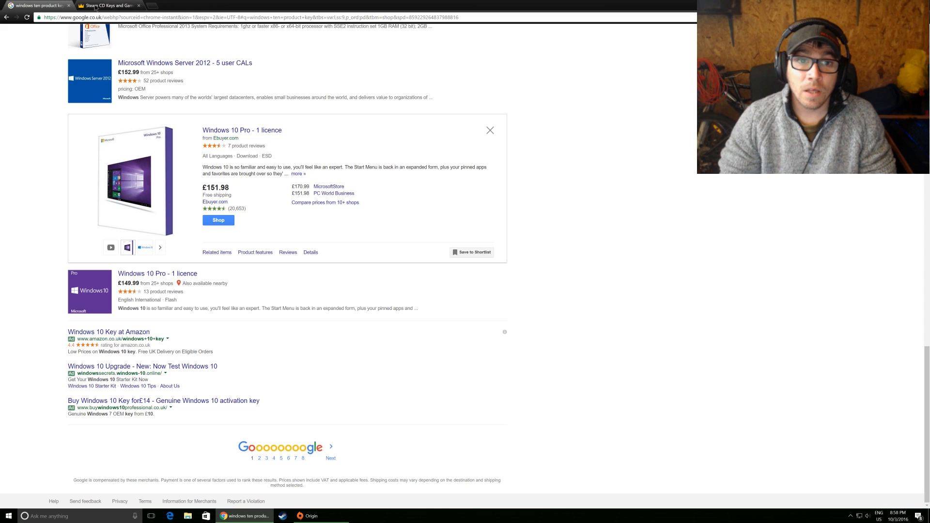
Review the Kinguin Windows OEM key results (Pro £23.39, Home £21.59) and head to My Account
{"action": "left_click", "coordinate": [107, 6]}
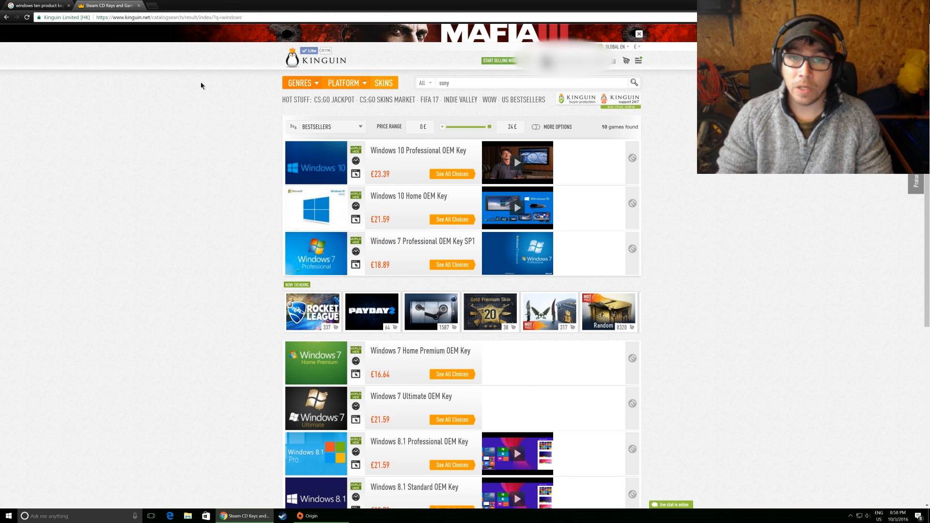
{"action": "mouse_move", "coordinate": [204, 91]}
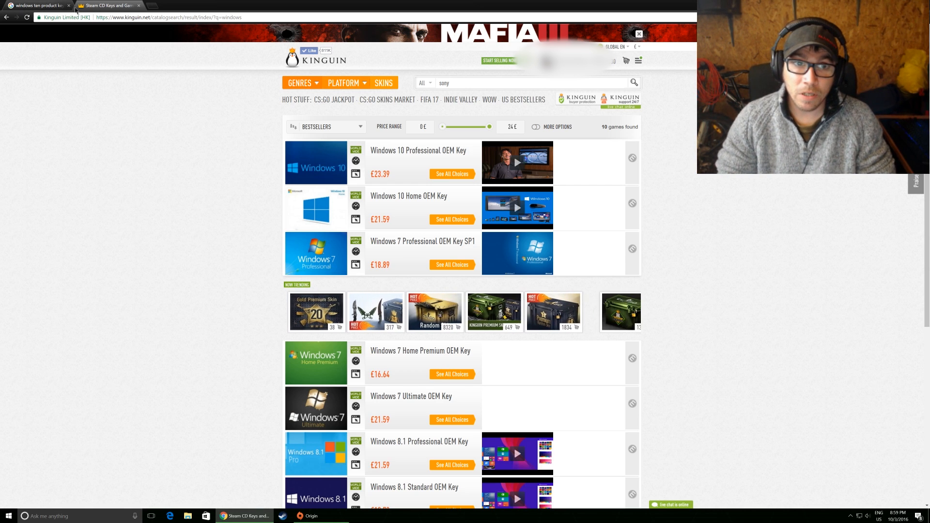
{"action": "left_click", "coordinate": [36, 6]}
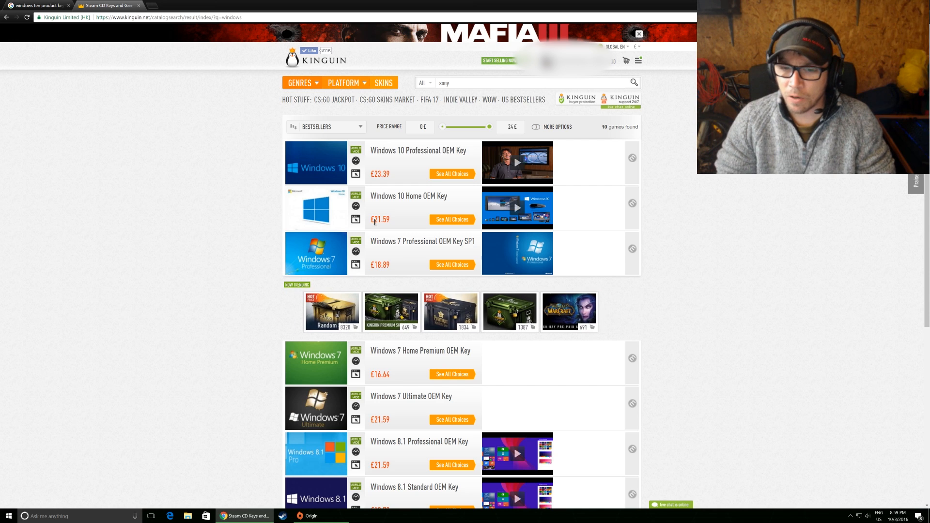
{"action": "scroll", "scroll_direction": "down", "scroll_amount": 3}
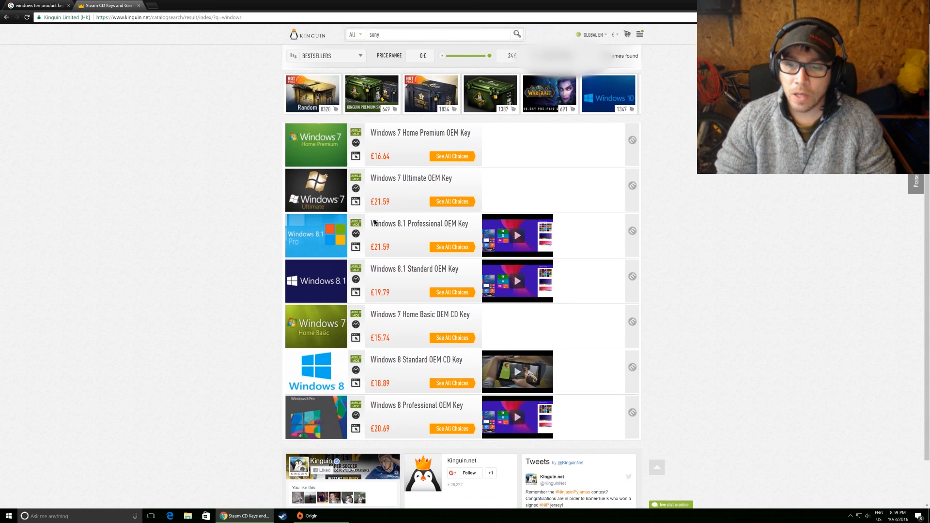
{"action": "scroll", "scroll_direction": "down", "scroll_amount": 3}
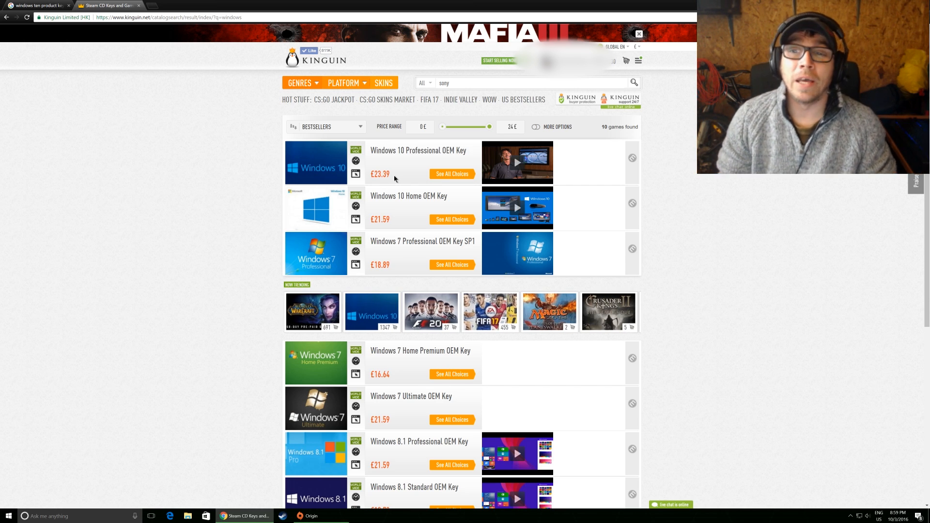
{"action": "mouse_move", "coordinate": [260, 129]}
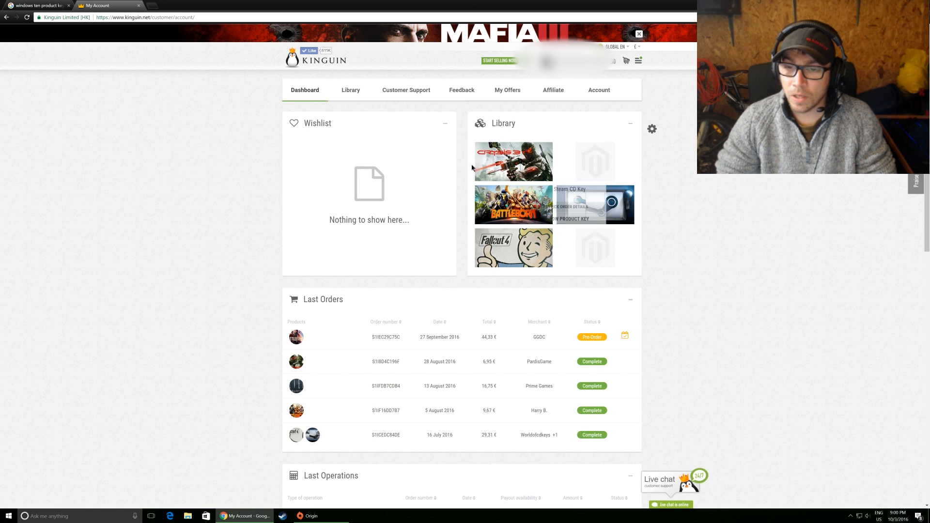
From the Account menu, show My Orders listing past purchases with totals and statuses
{"action": "left_click", "coordinate": [598, 89]}
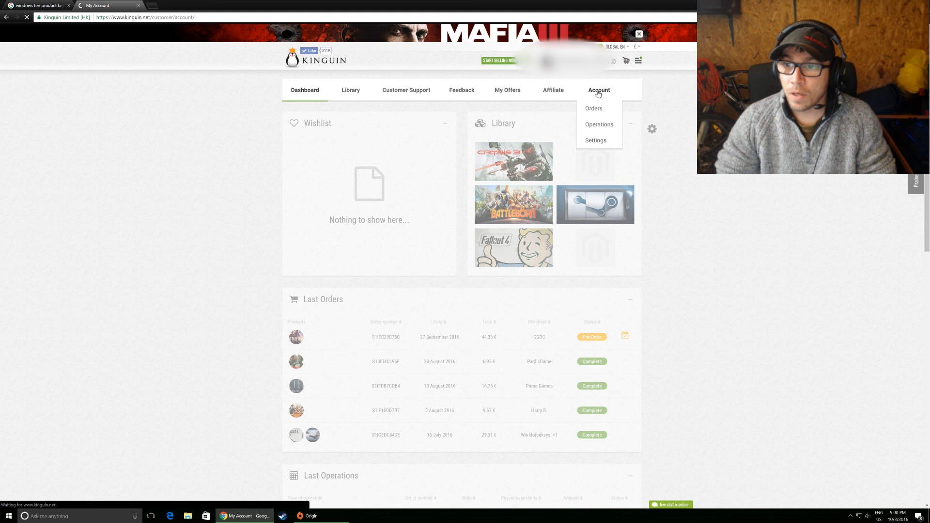
{"action": "left_click", "coordinate": [593, 108]}
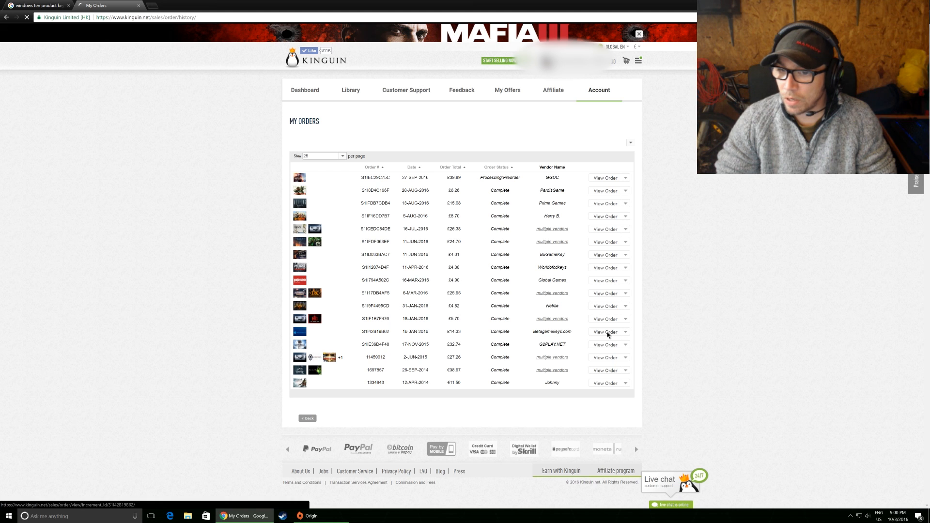
{"action": "left_click", "coordinate": [604, 332]}
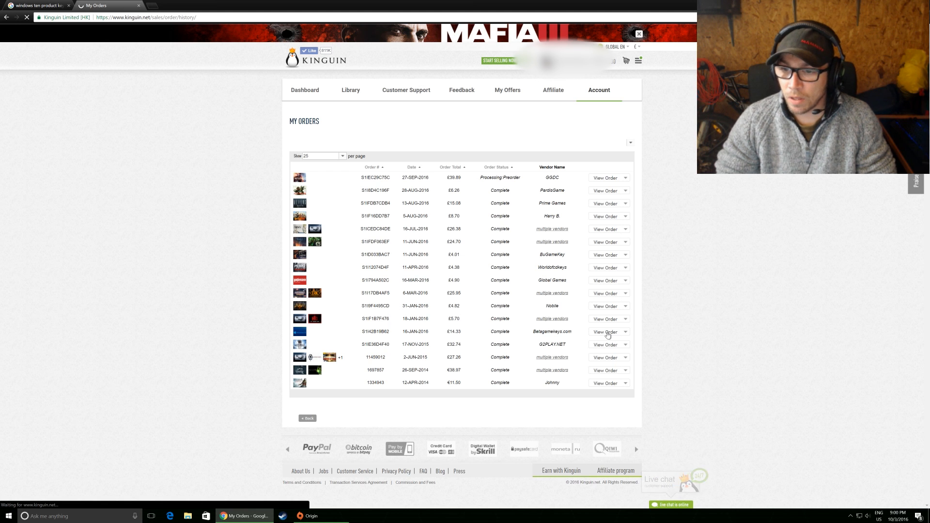
{"action": "left_click", "coordinate": [605, 332]}
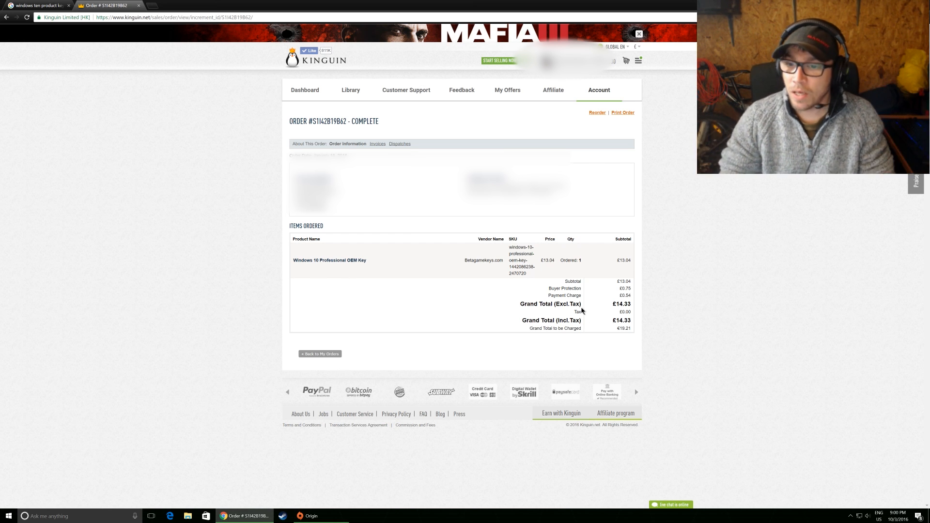
{"action": "mouse_move", "coordinate": [633, 289]}
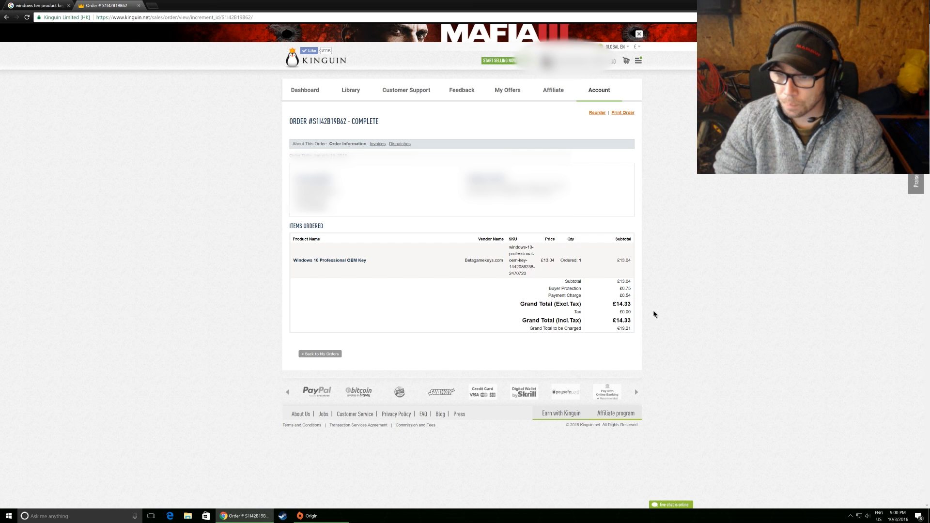
{"action": "mouse_move", "coordinate": [421, 272]}
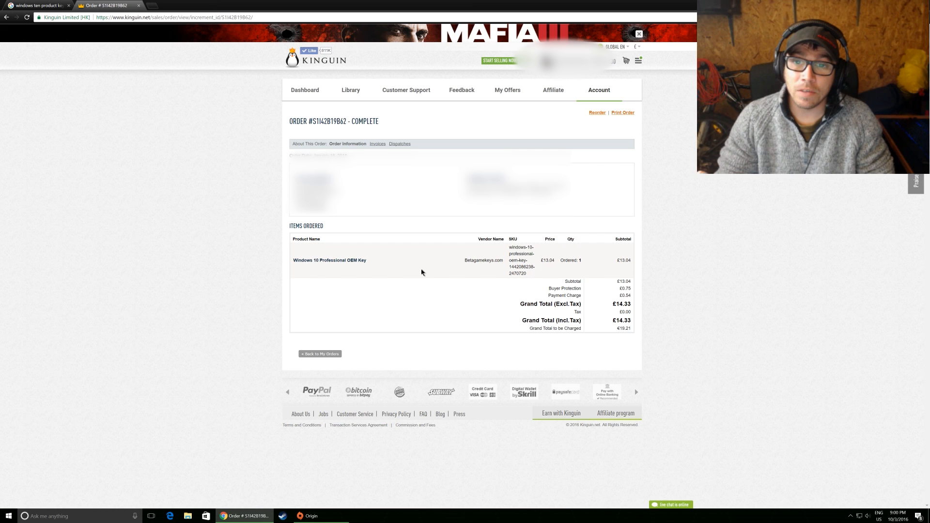